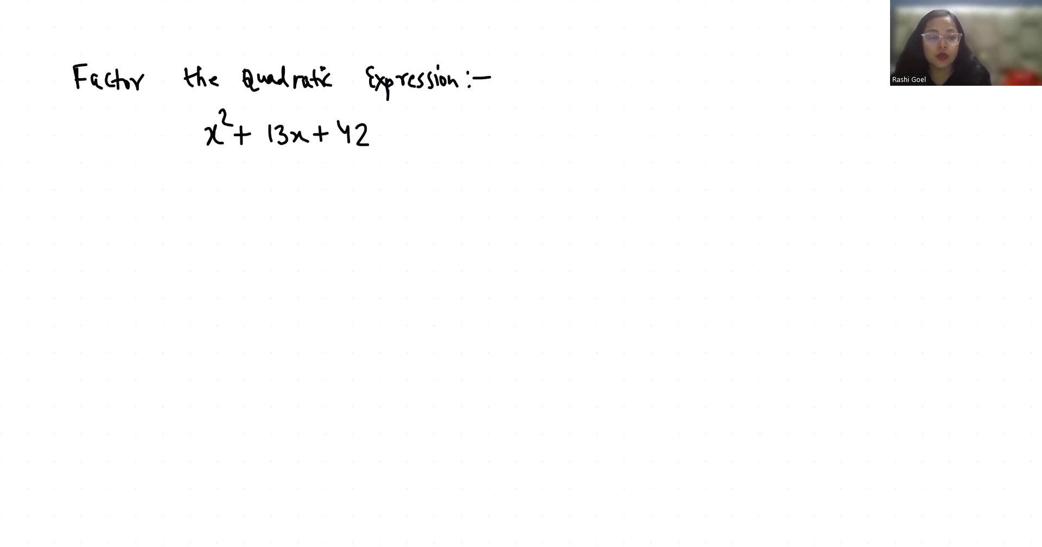
Step: Underline the middle term 13x of x^2 + 13x + 42 with a short blue pen stroke
{"action": "left_click_drag", "start_coordinate": [266, 155], "coordinate": [299, 155]}
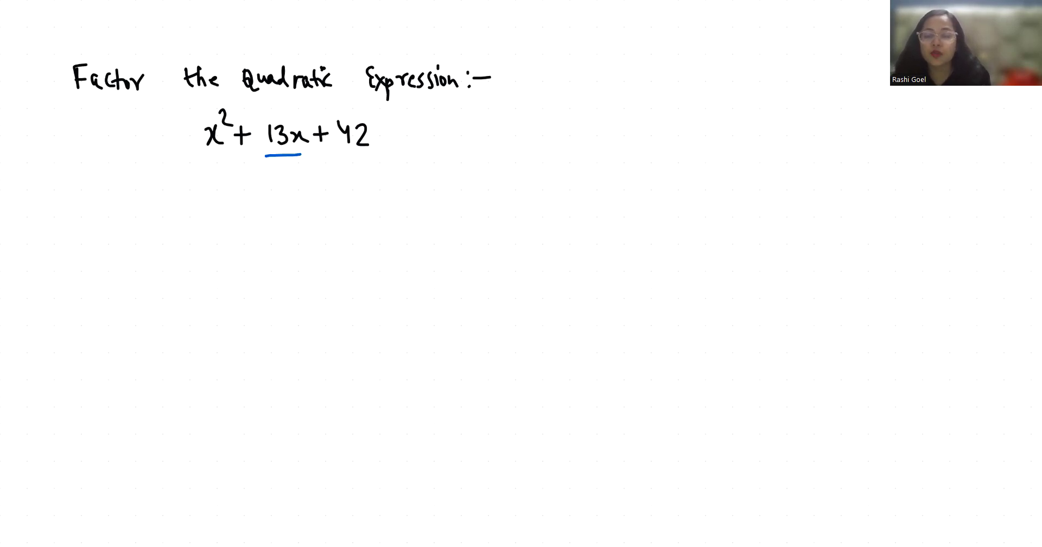